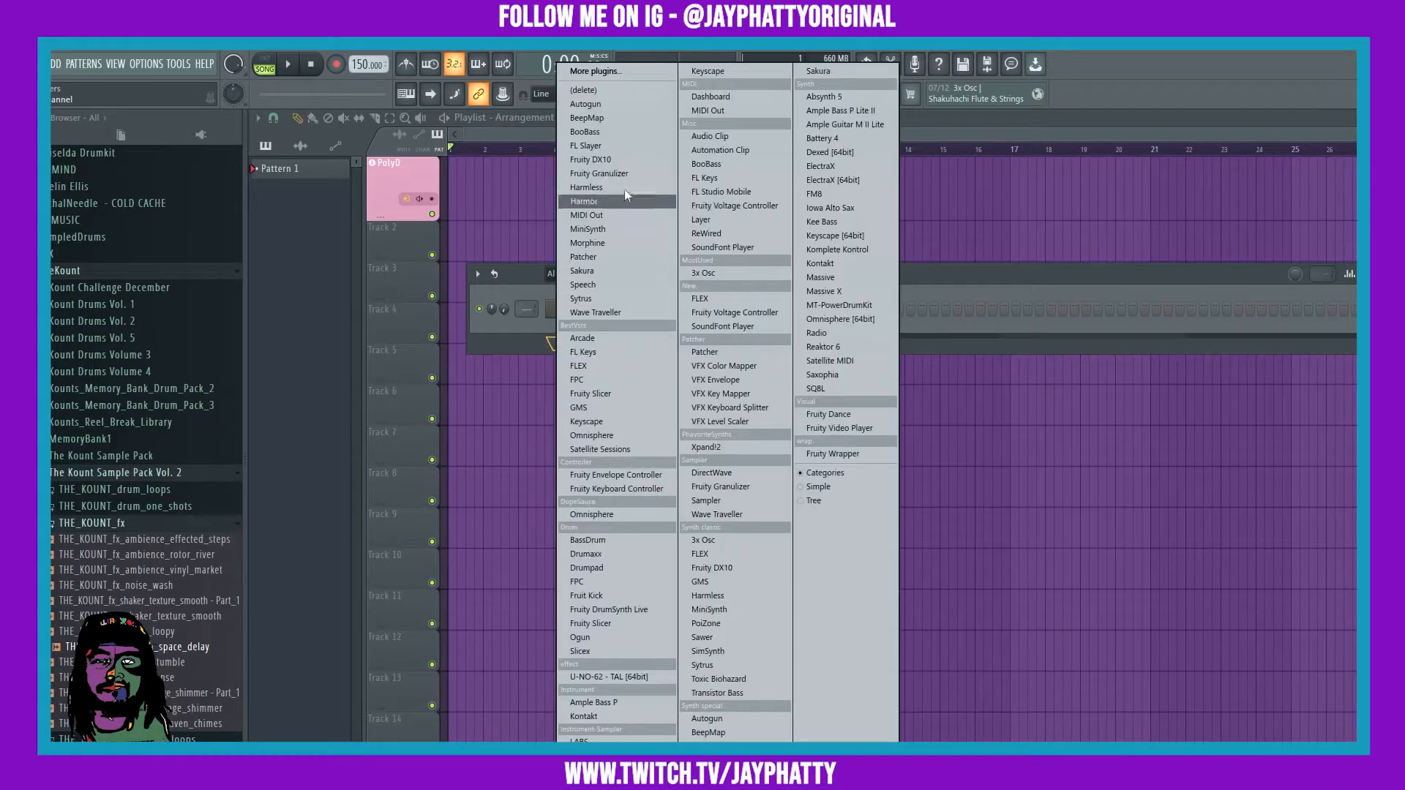
mouse_move(582, 271)
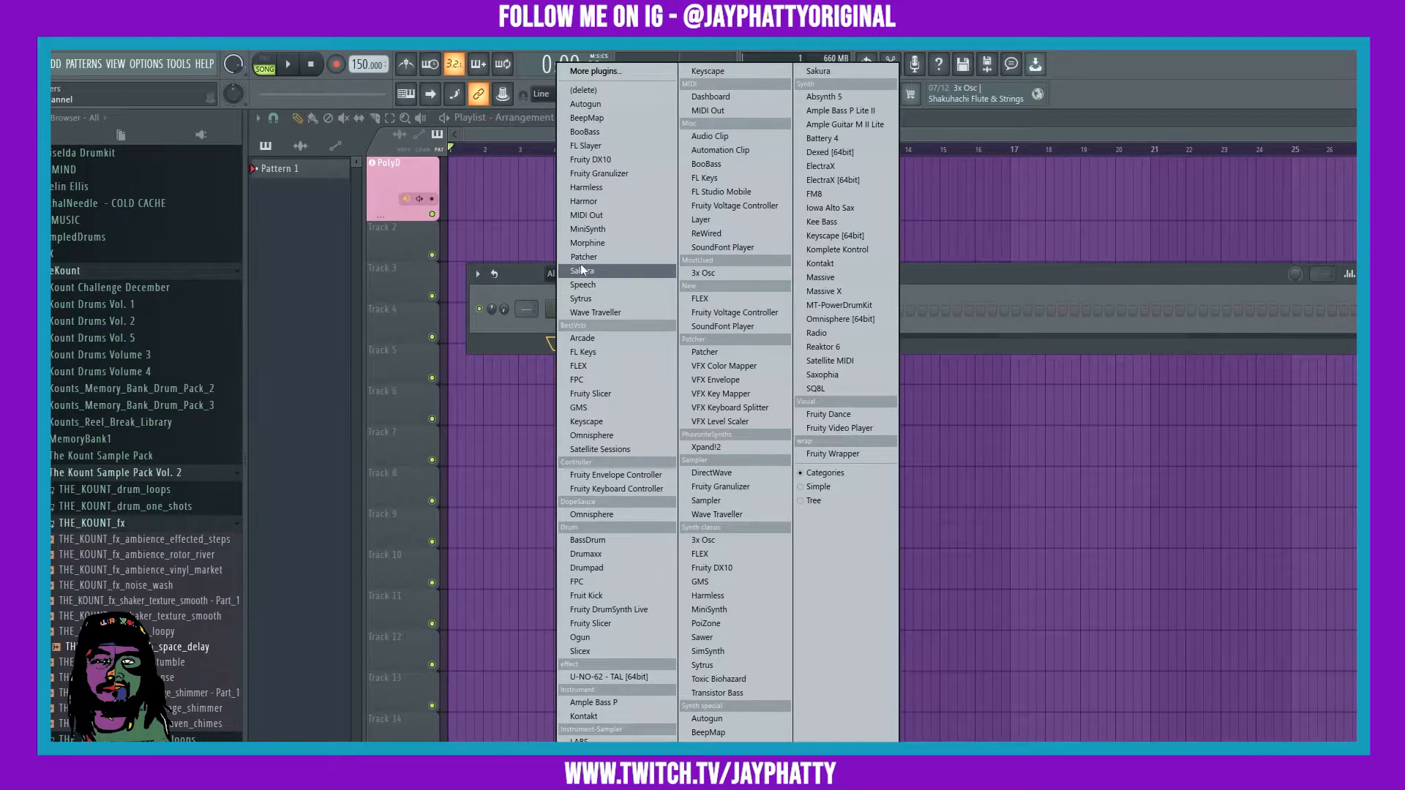
Add a Patcher instrument channel and move its plugin window aside
left_click(582, 270)
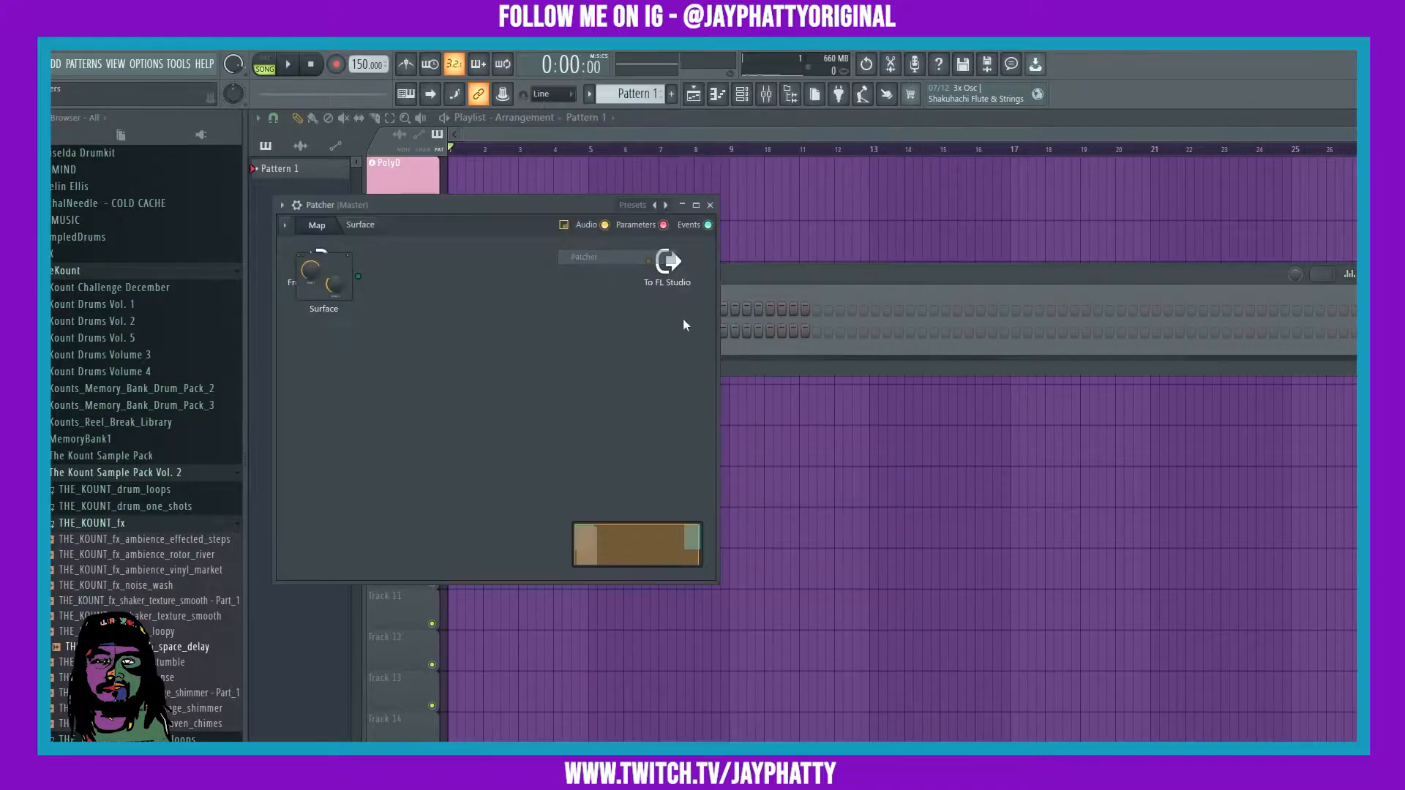
left_click_drag(493, 204, 761, 192)
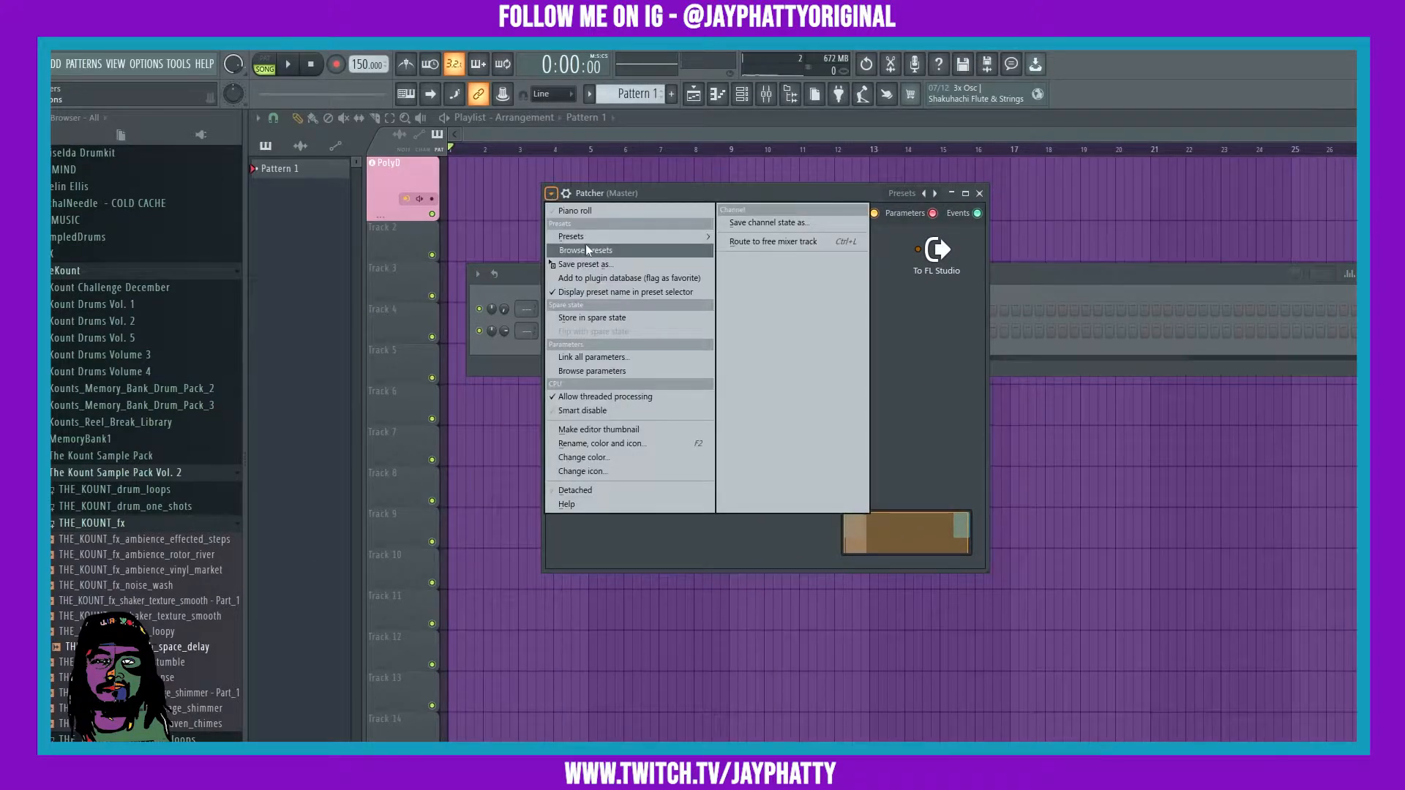
Load the YottaSaw preset from Patcher's preset list
left_click(571, 235)
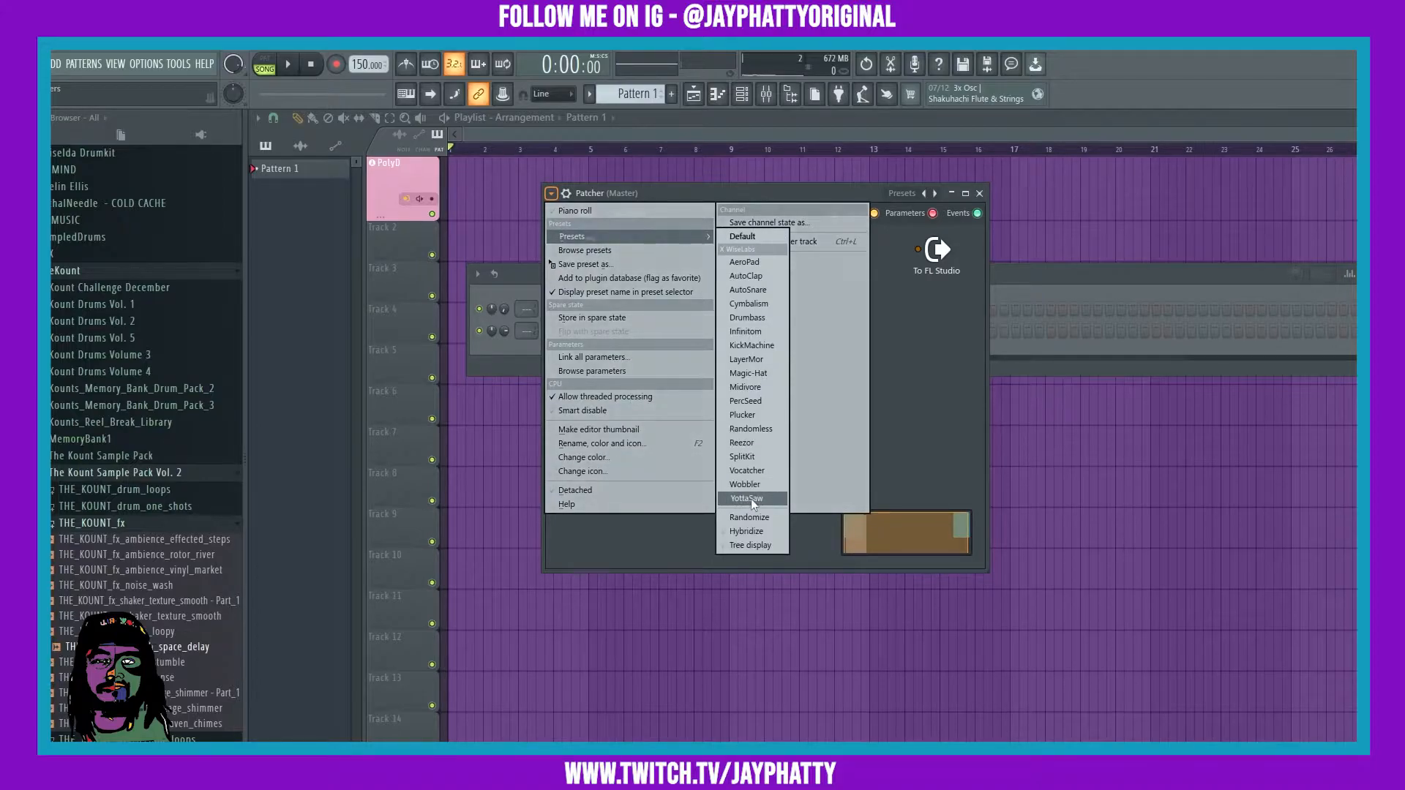
left_click(746, 499)
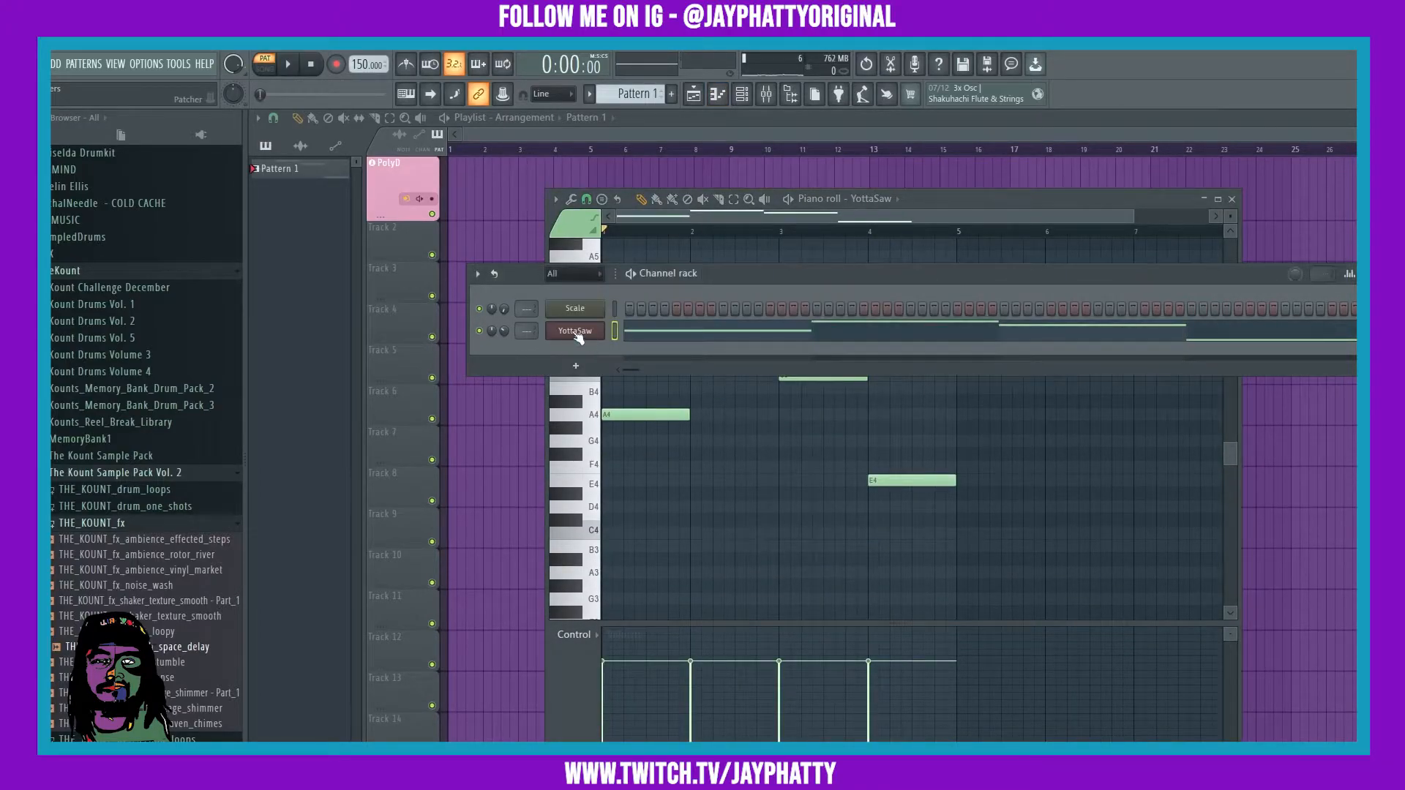
Open the YottaSaw plugin window and view its Map tab of connected modules
left_click(574, 331)
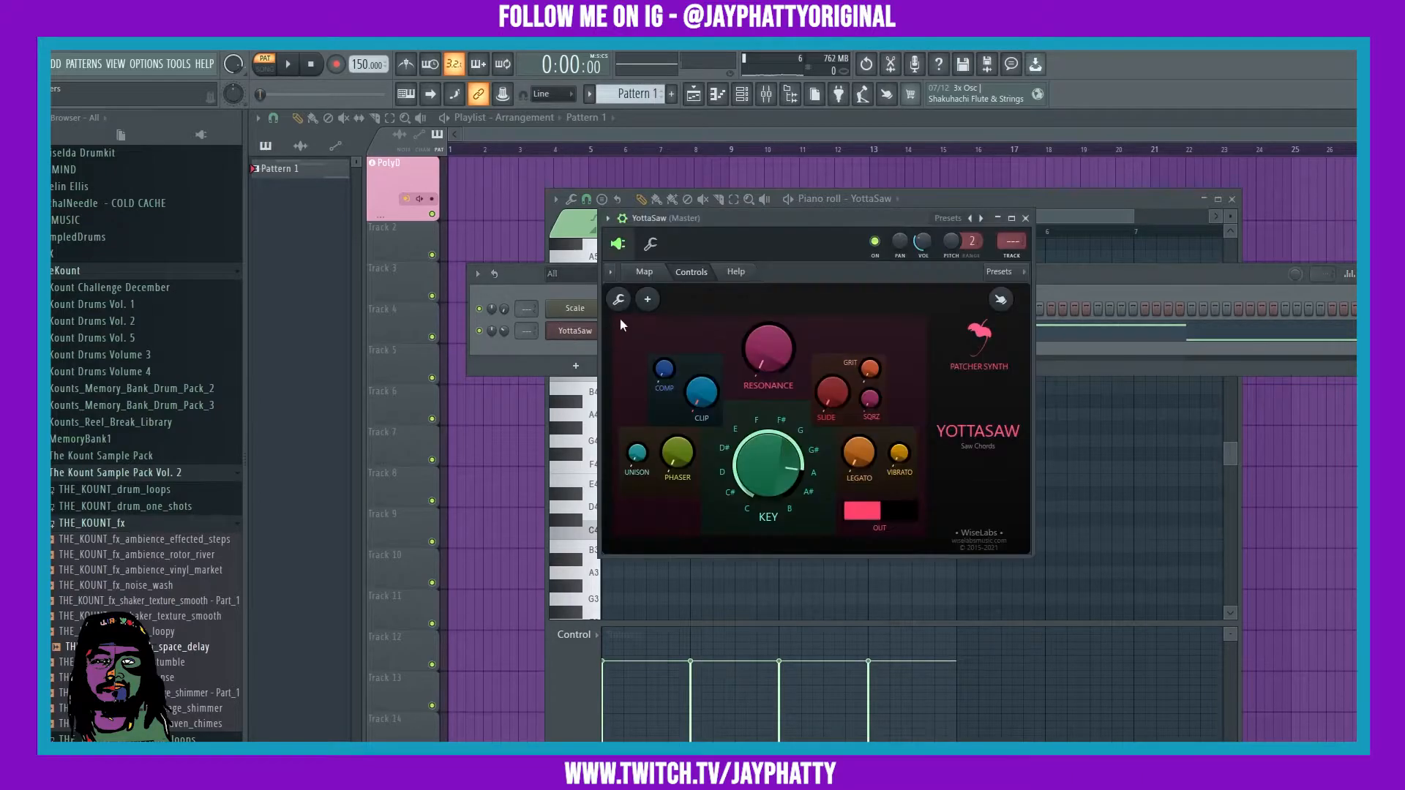
left_click(644, 271)
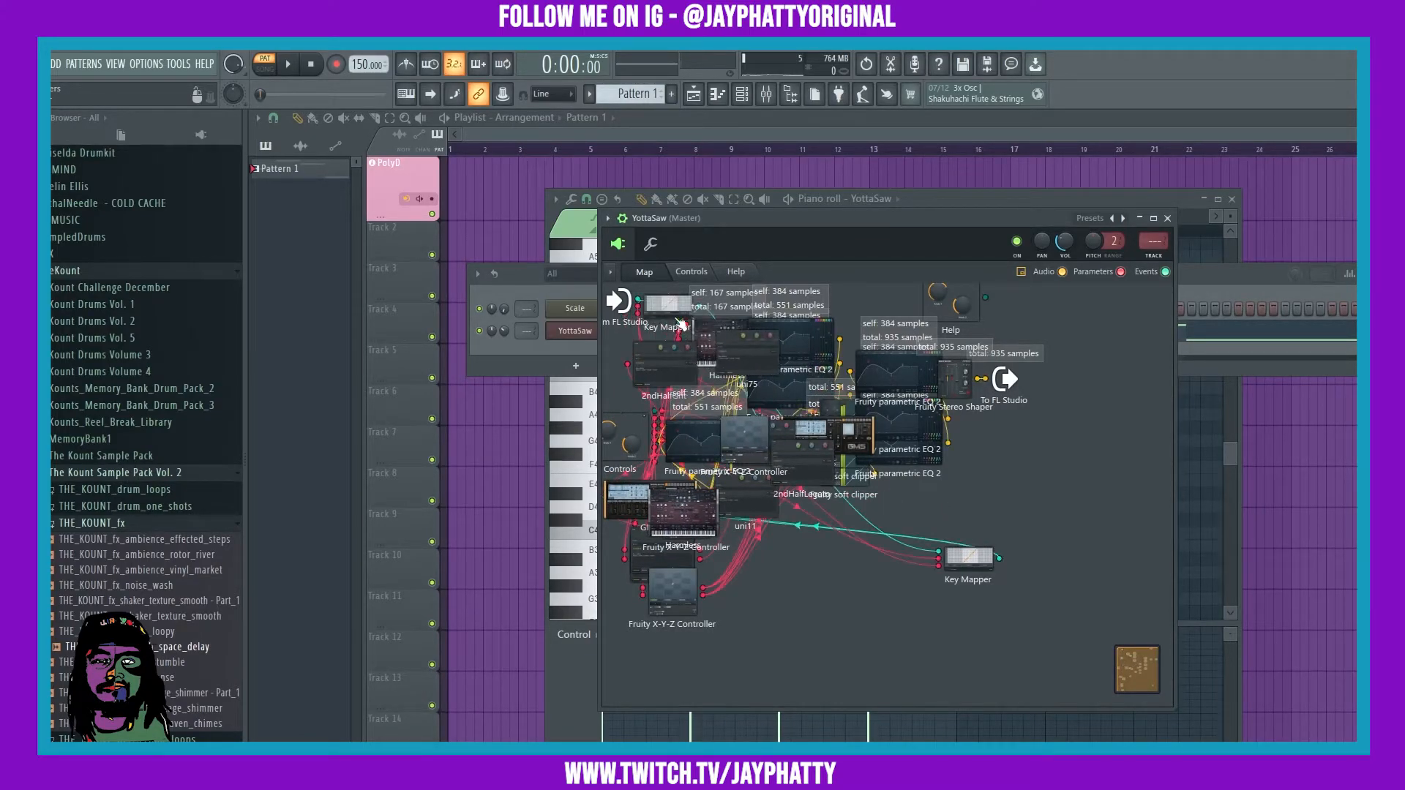
left_click_drag(967, 560, 814, 574)
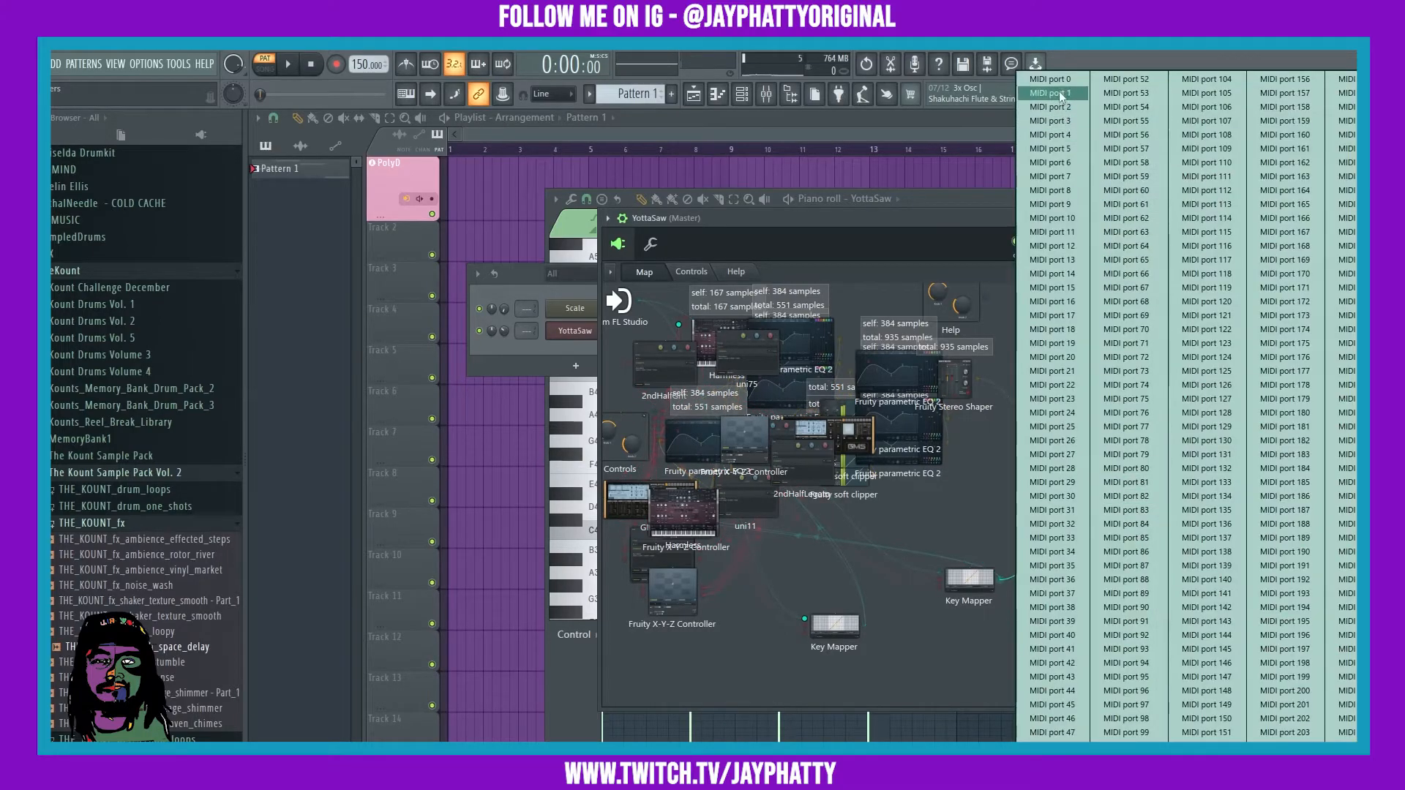
Close the YottaSaw plugin window after inspecting its patch map
left_click(1052, 93)
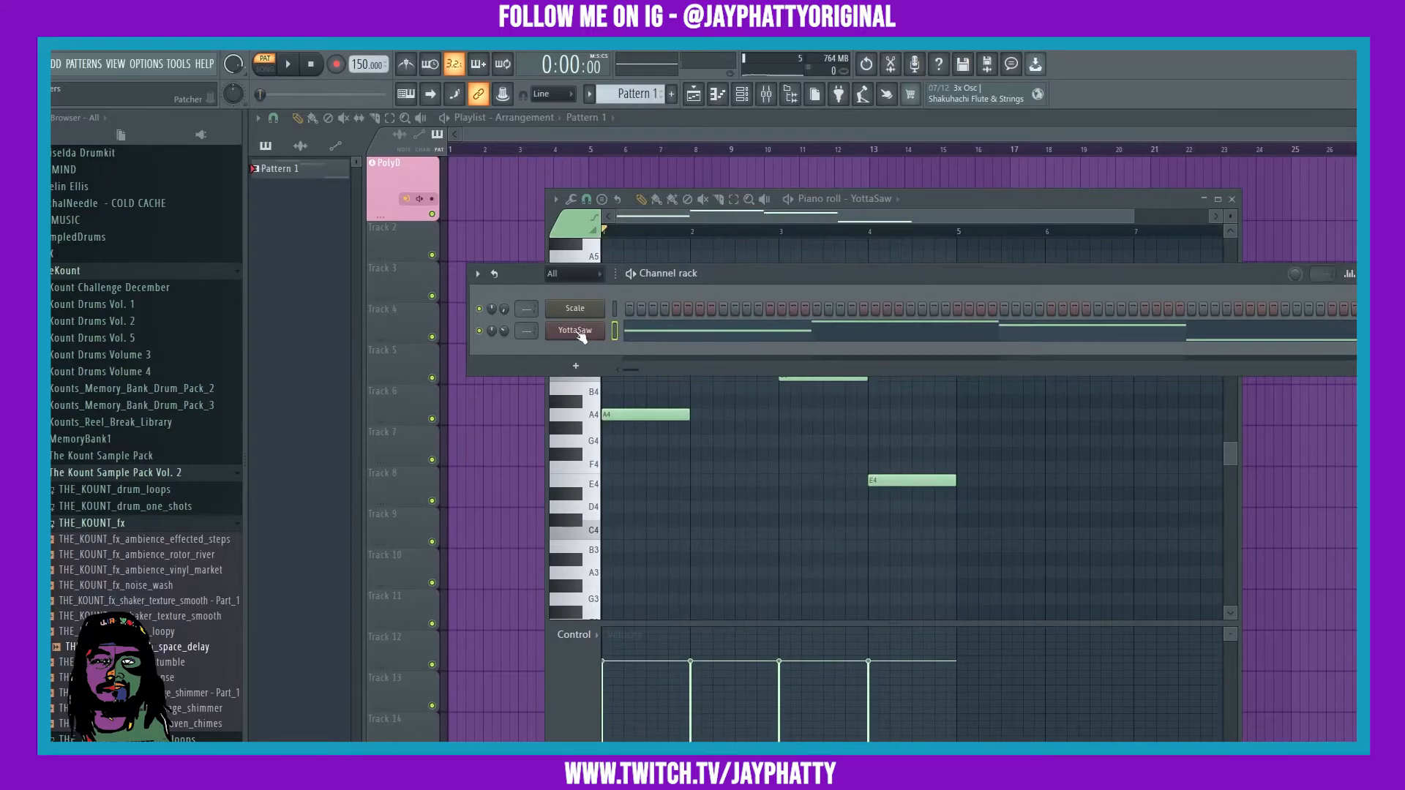
Burn the YottaSaw channel's MIDI output into a new Pattern 2
right_click(574, 330)
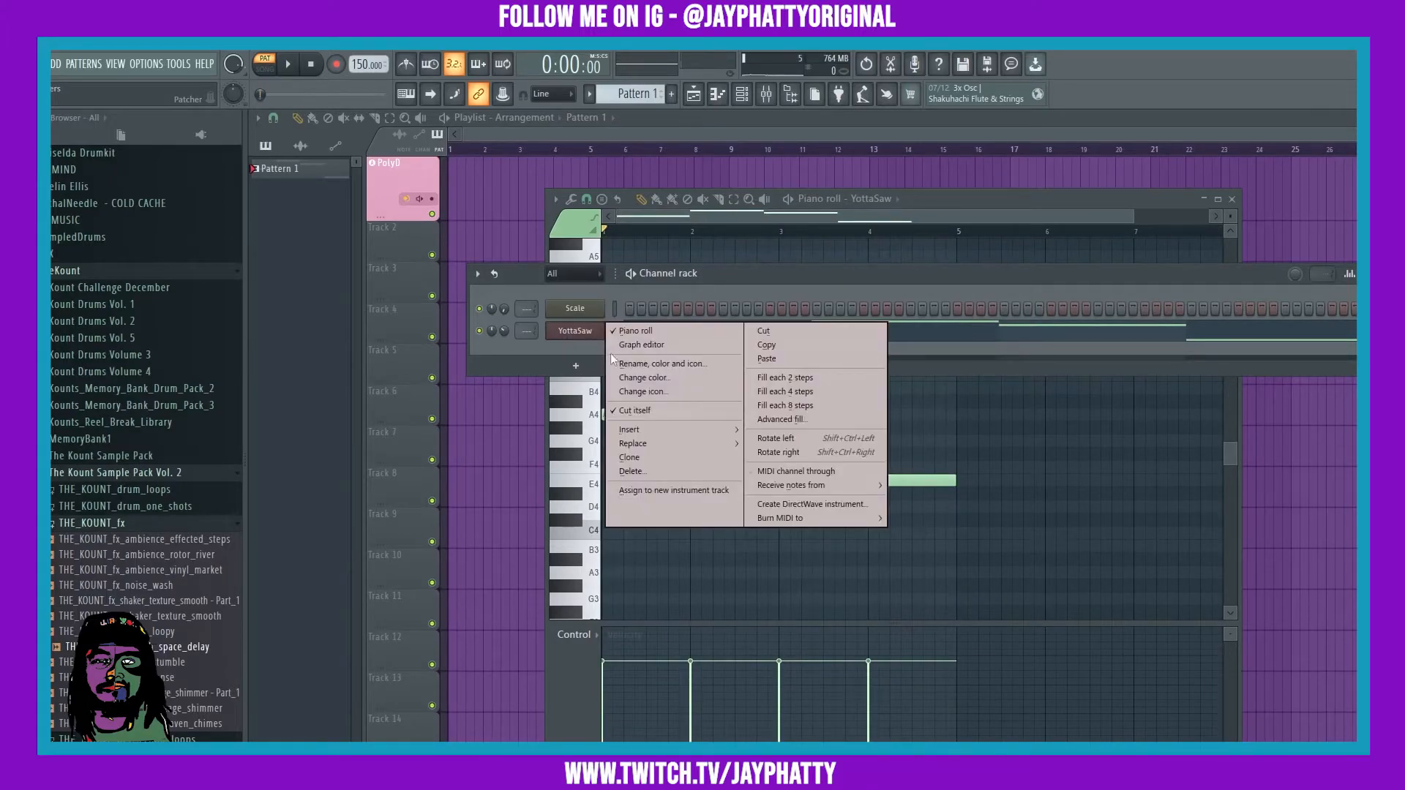
mouse_move(779, 518)
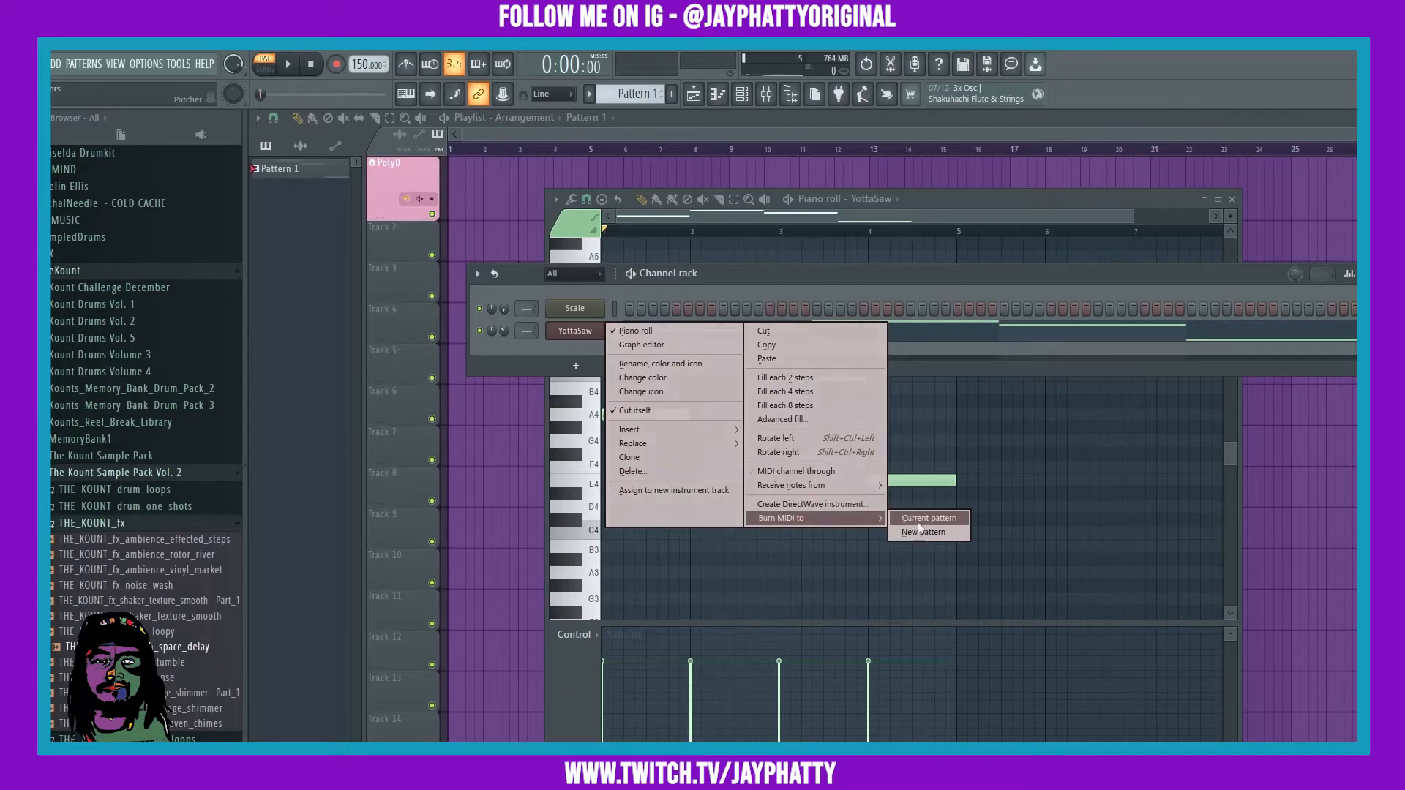
left_click(924, 532)
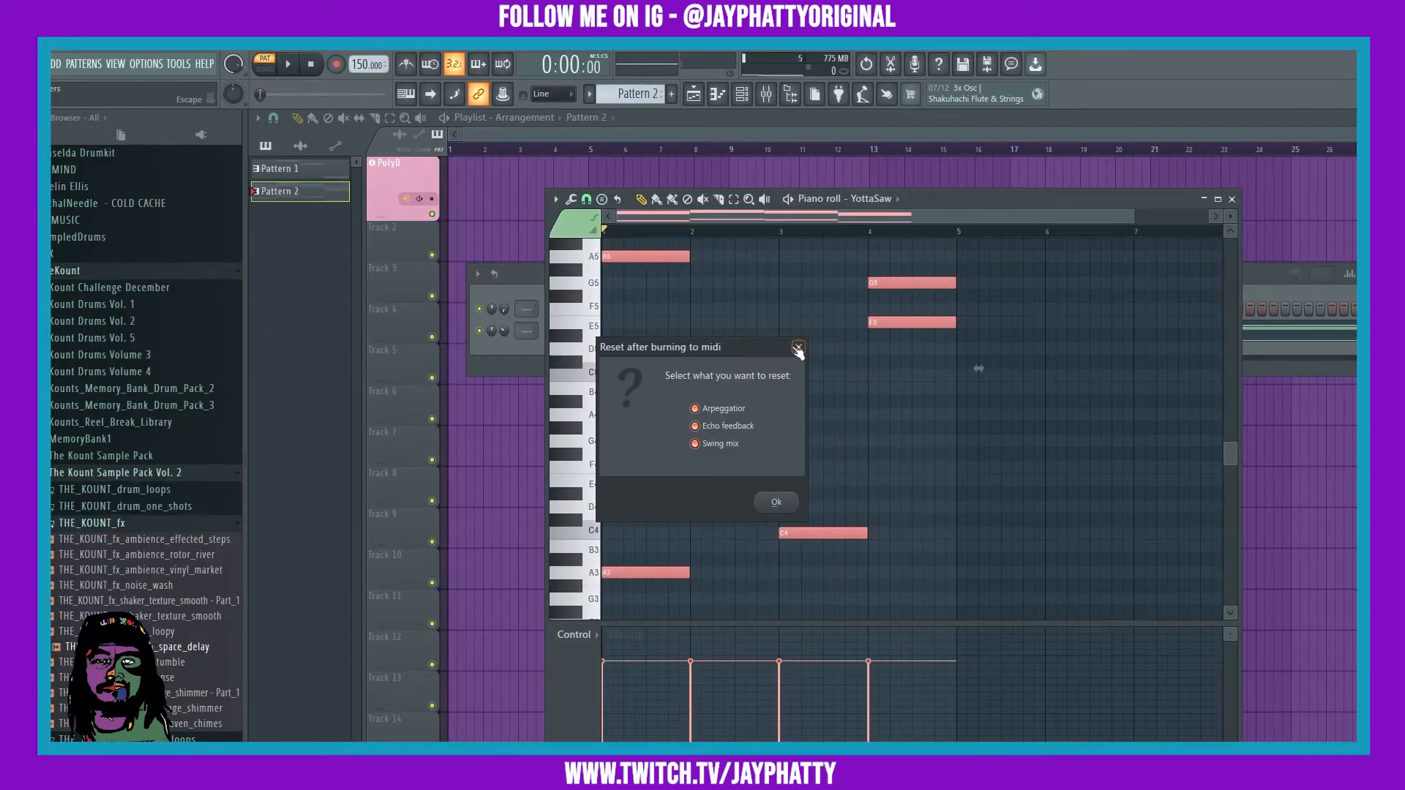
Dismiss the reset prompt, copy YottaSaw's burned notes onto FL Keys, and play
left_click(796, 348)
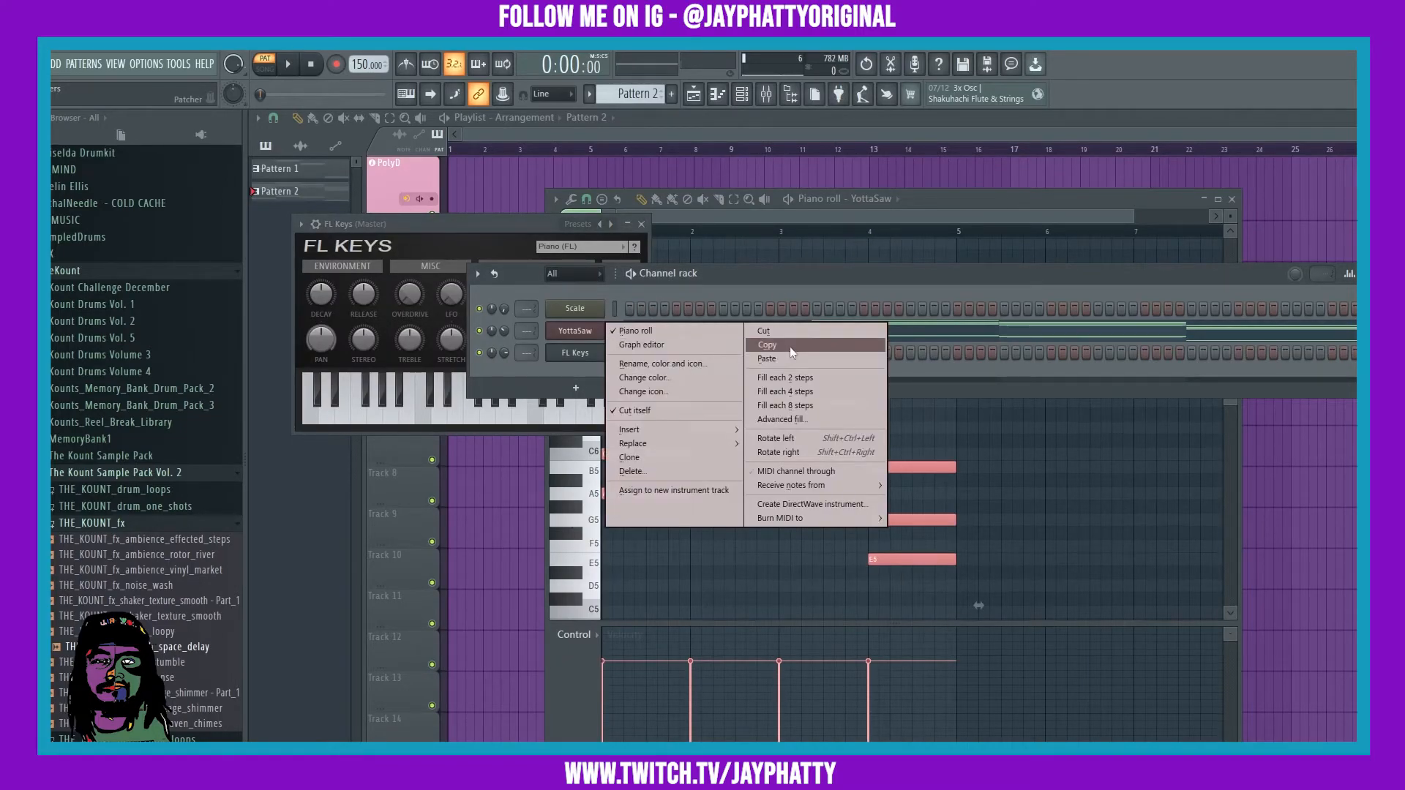
left_click(766, 344)
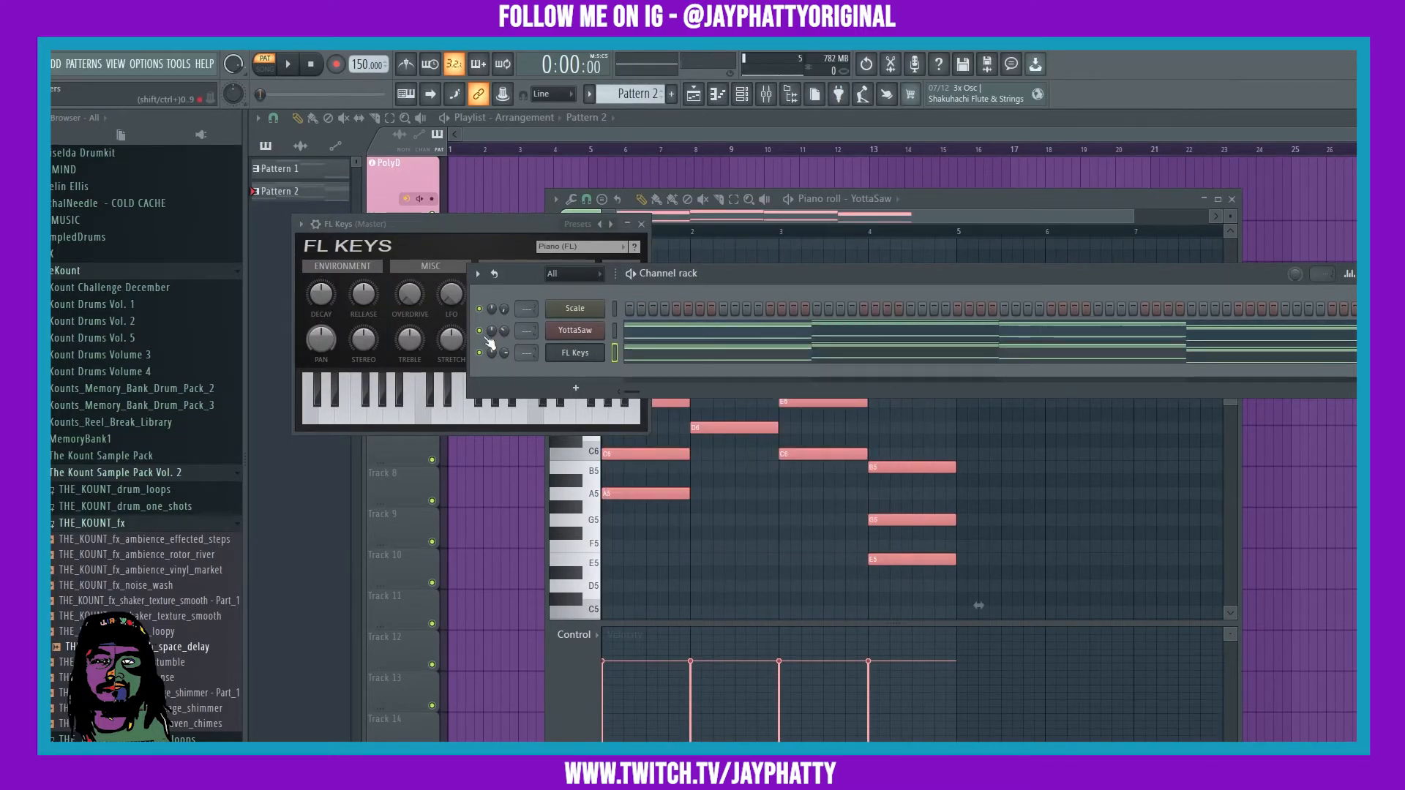
left_click(287, 64)
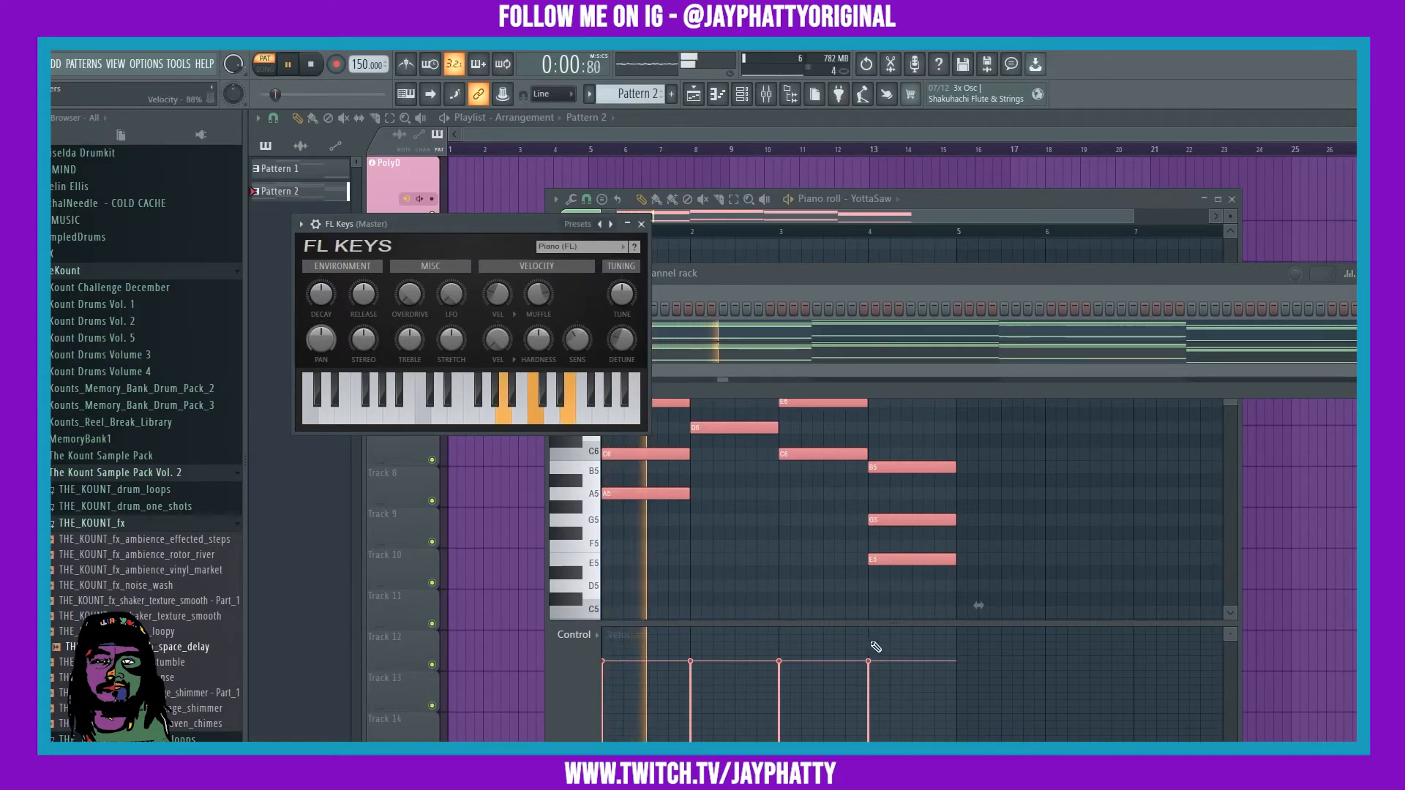